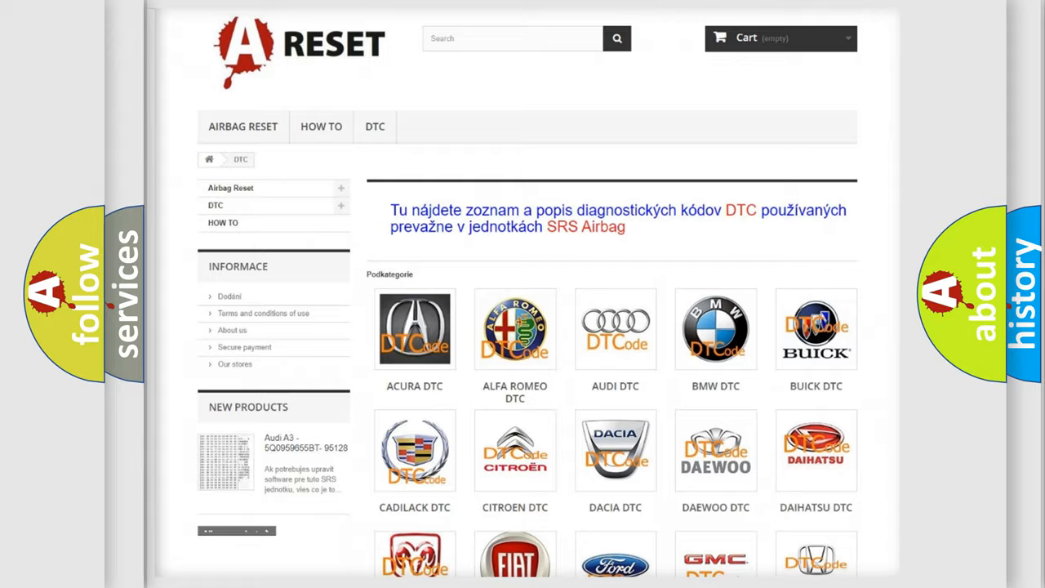
# Step: Scroll through the GMC trouble-code subcategory list to reach the B100057 definition
pyautogui.scroll(-3)
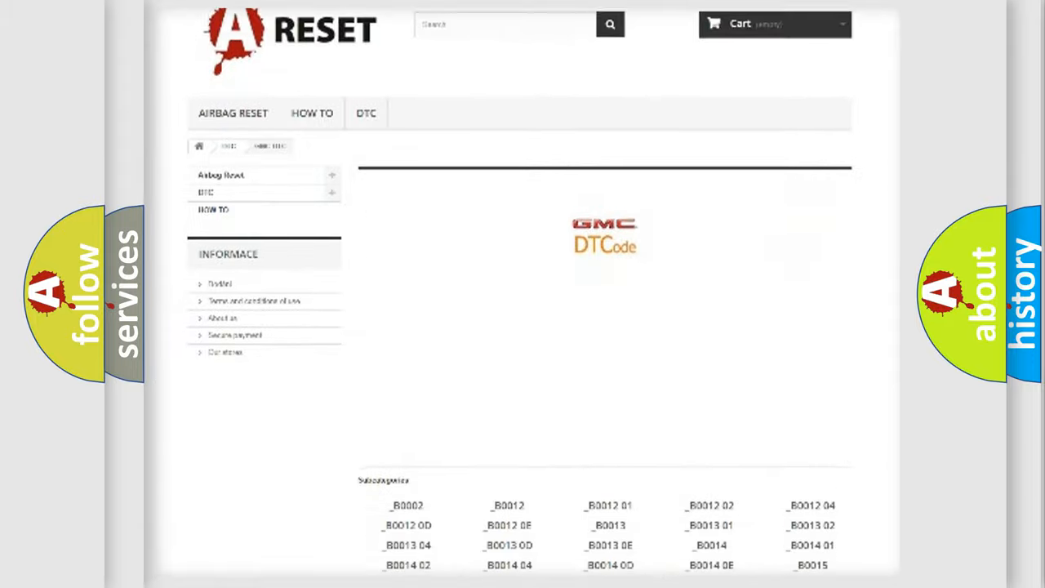
pyautogui.scroll(-3)
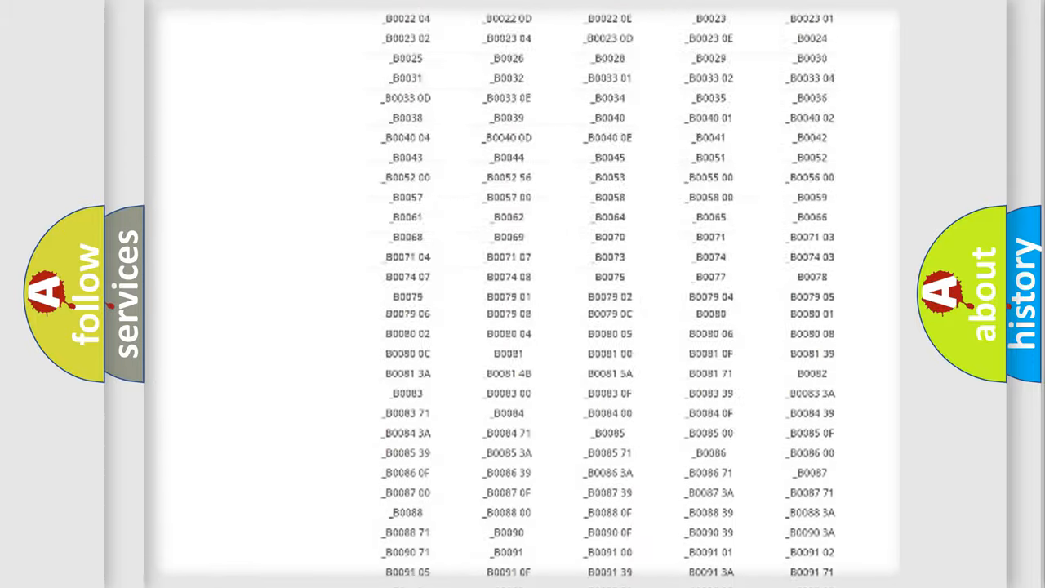
pyautogui.scroll(3)
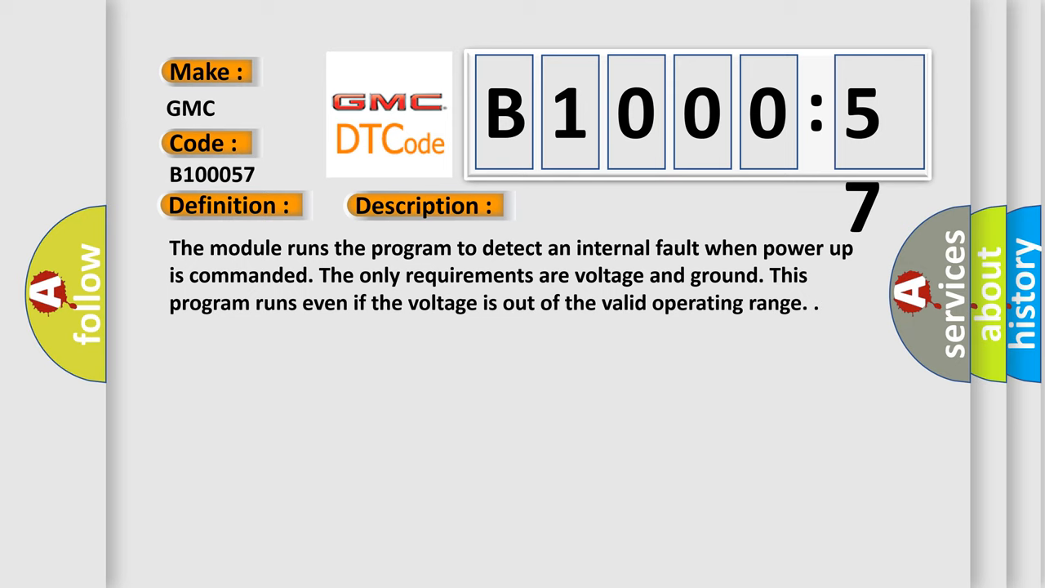
# Step: Reveal the B100057 description and its cause: an invalid or incompatible software component
pyautogui.click(598, 205)
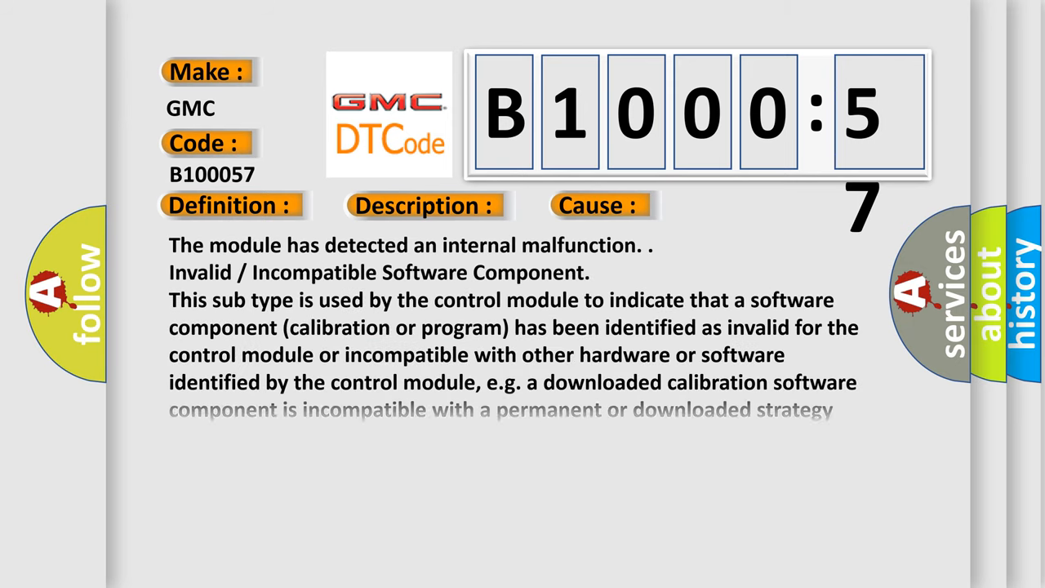